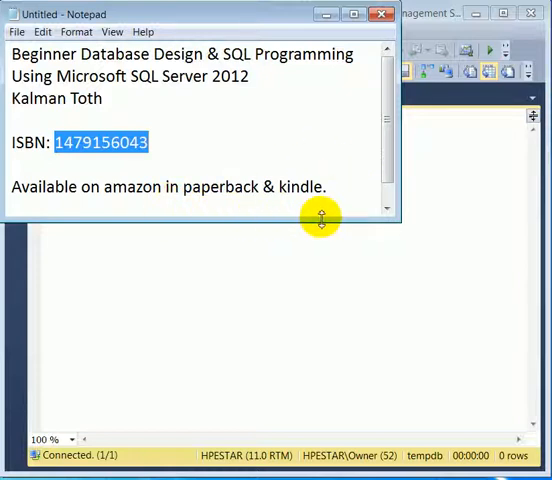
mouse_move(104, 168)
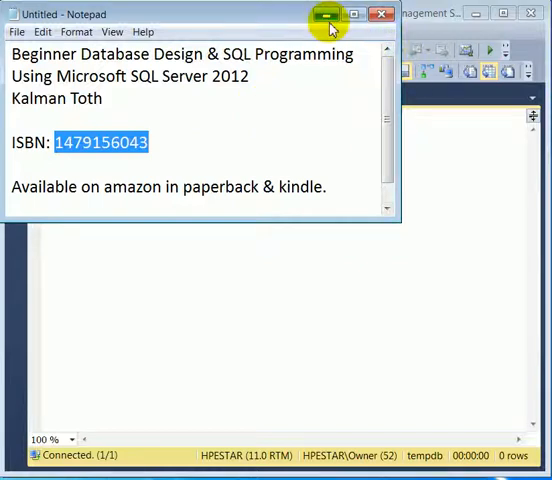
Launch Tasks > Import Data on the tempdb database from Object Explorer.
left_click(320, 16)
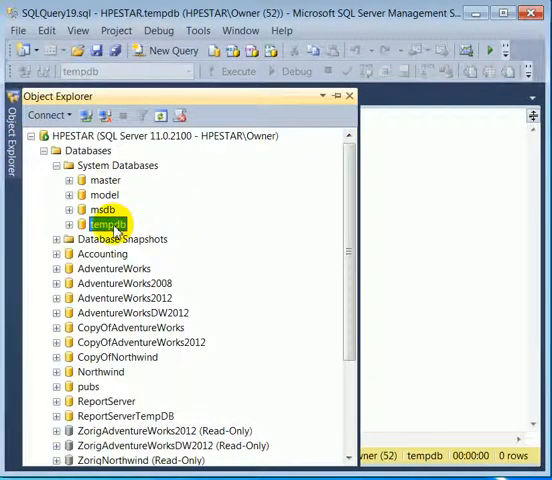
right_click(104, 224)
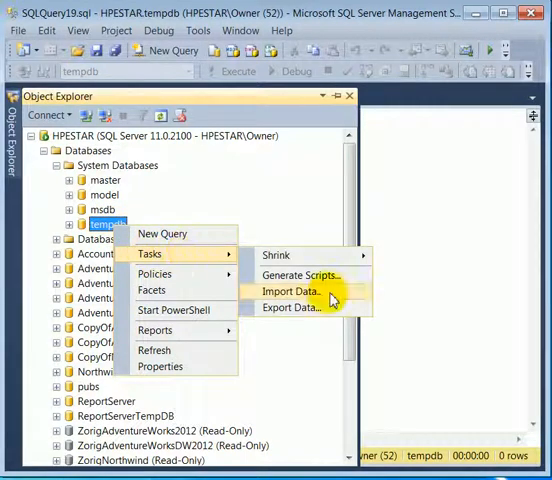
left_click(292, 292)
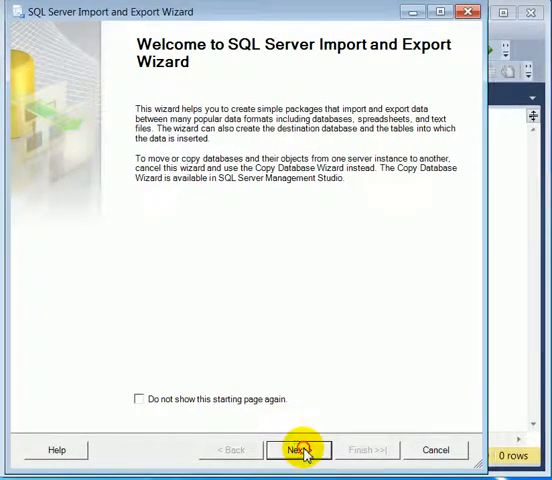
Choose Microsoft Excel (97-2003) as data source with file F:\data\export\excel\Contact.xls and continue.
left_click(300, 448)
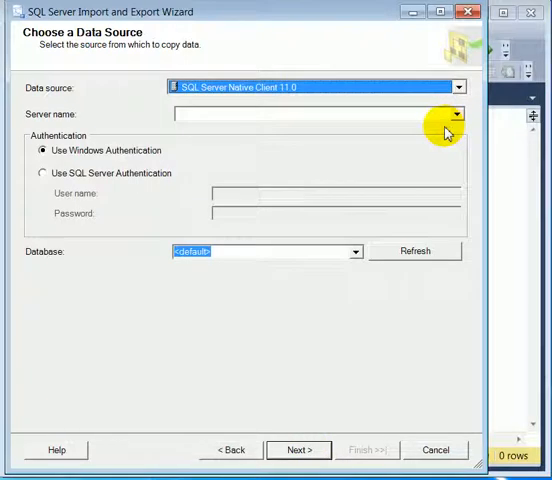
left_click(456, 86)
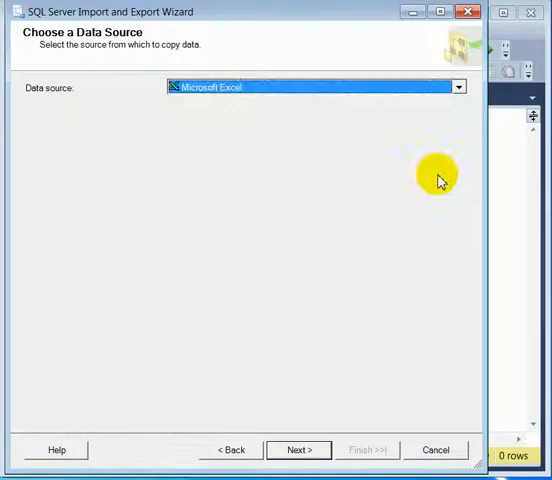
left_click(316, 88)
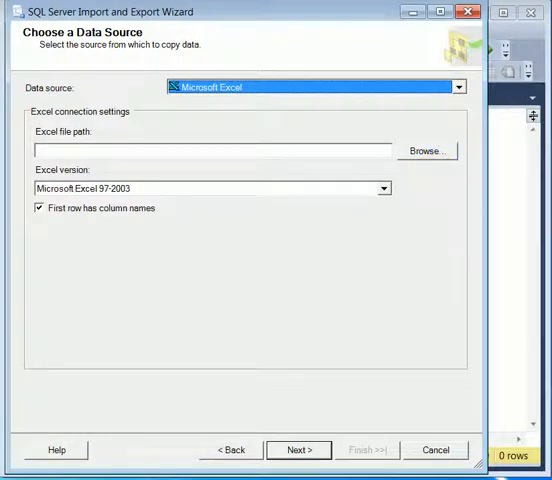
left_click(382, 188)
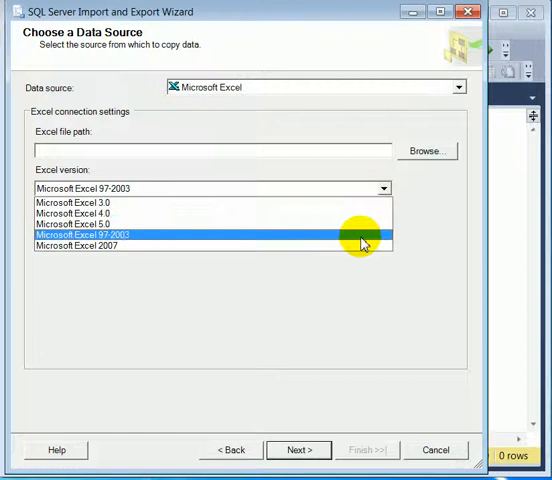
left_click(76, 246)
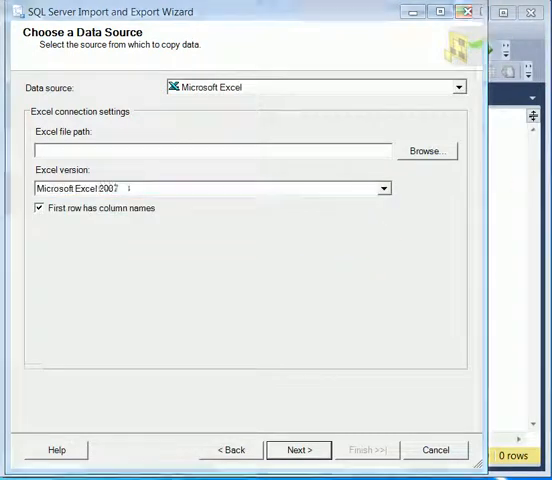
type("F:\\data\\export\\excel\\Contact.xls")
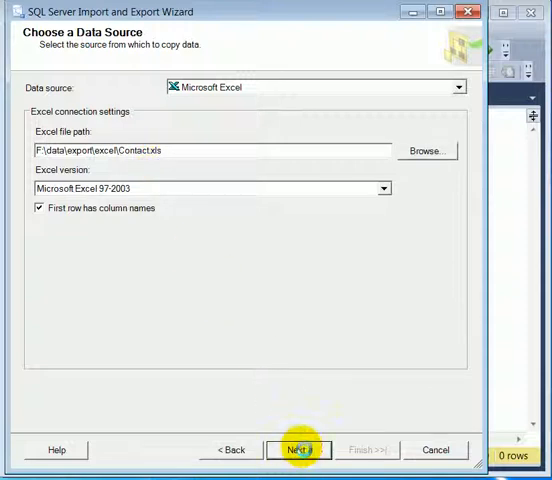
left_click(298, 448)
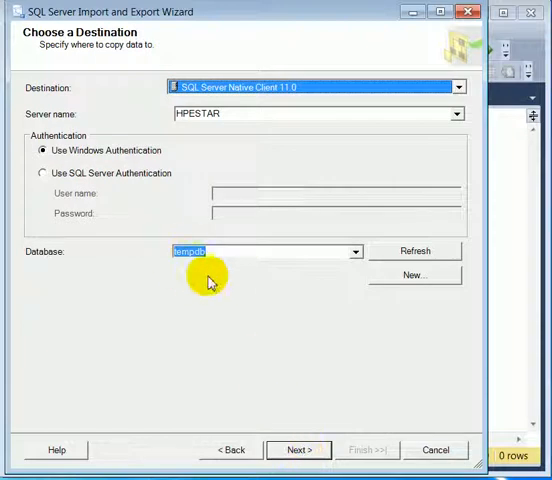
mouse_move(198, 128)
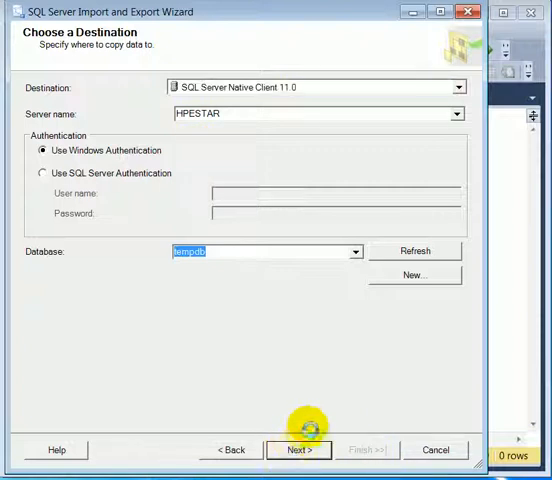
Accept HPESTAR/tempdb as destination, copy whole sheets, tick the Contact sheet and open its mappings.
left_click(298, 450)
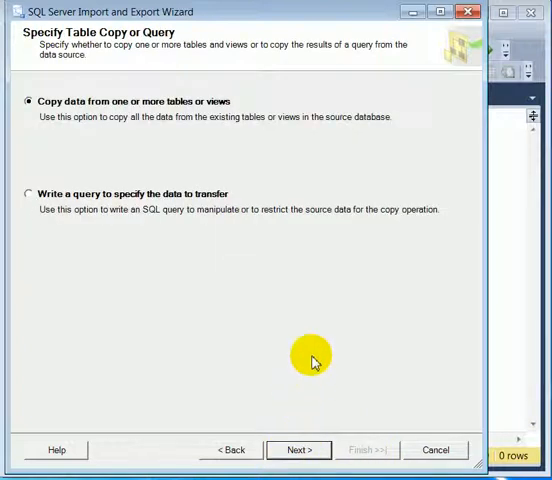
mouse_move(278, 292)
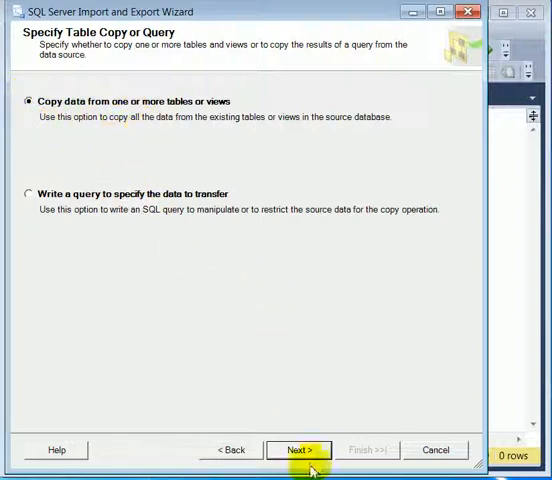
left_click(300, 448)
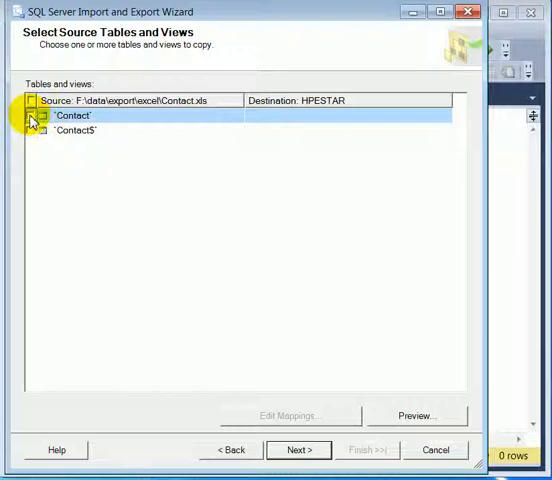
left_click(30, 116)
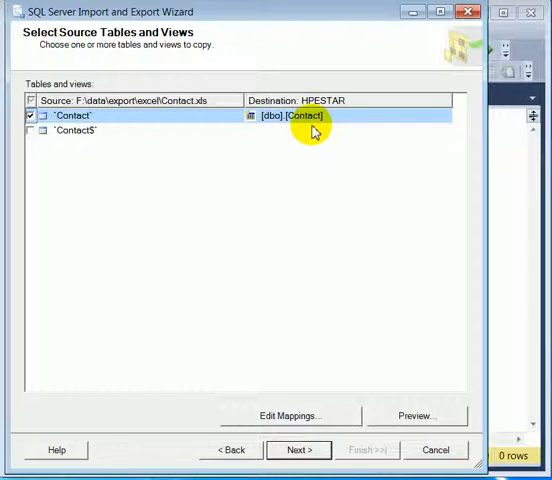
mouse_move(296, 128)
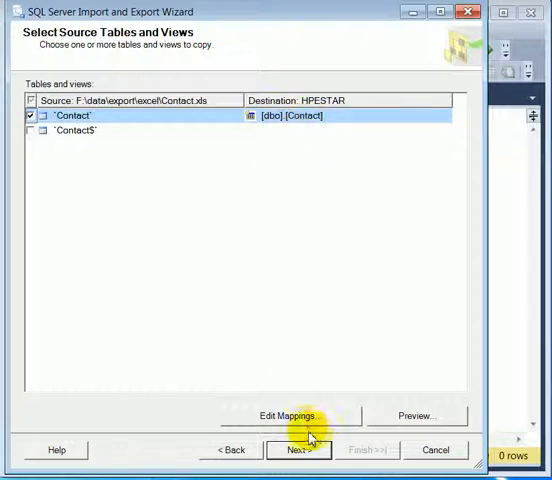
left_click(288, 416)
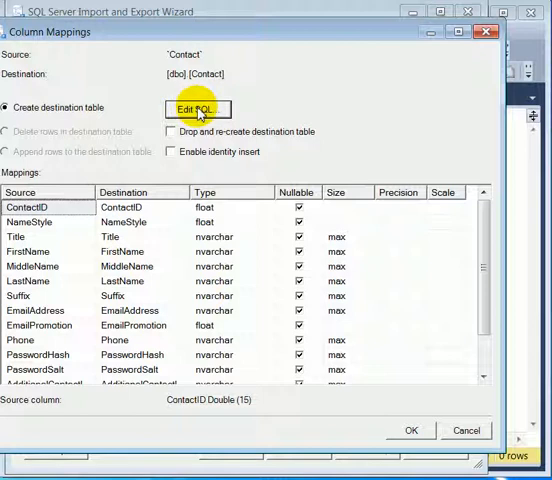
View the generated CREATE TABLE [dbo].[Contact] SQL, dismiss it and accept the column mappings.
left_click(196, 108)
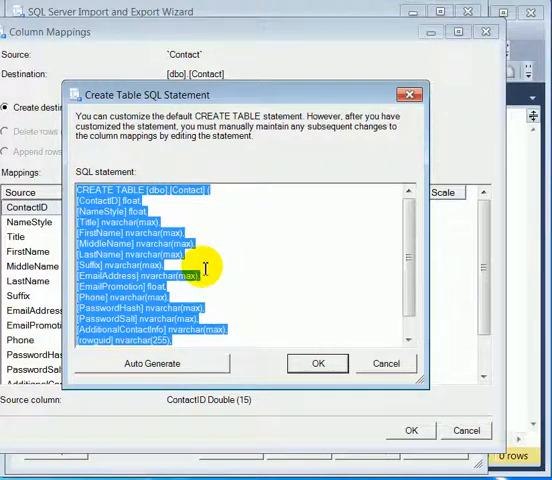
mouse_move(200, 304)
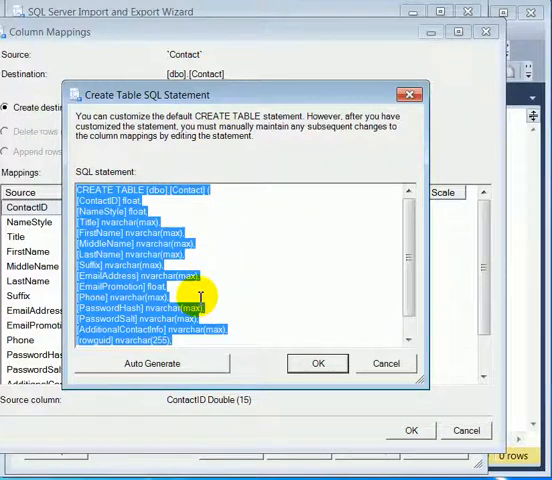
mouse_move(262, 382)
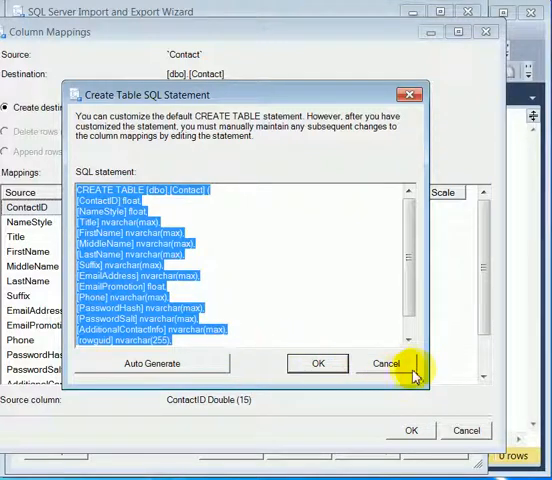
left_click(386, 362)
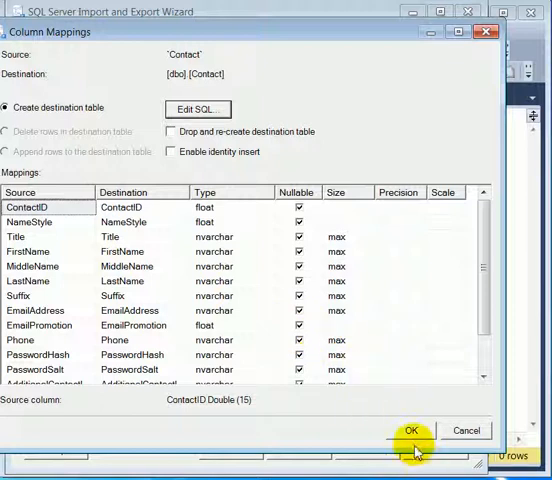
left_click(412, 430)
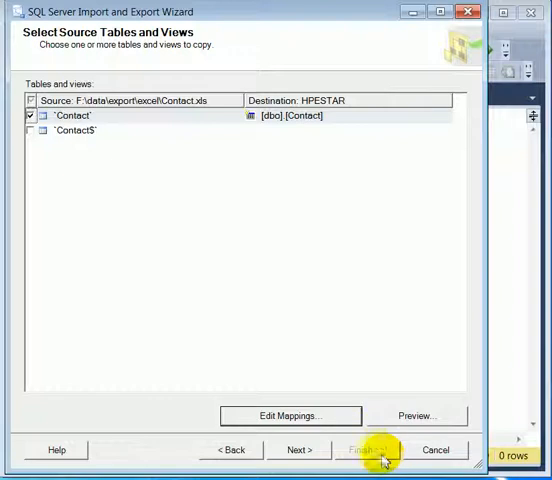
Preview the Contact sheet's rows, close the preview and continue to Save and Run Package.
left_click(416, 416)
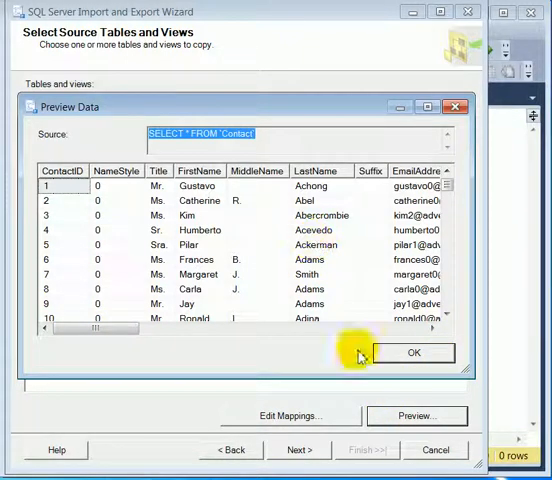
left_click(412, 352)
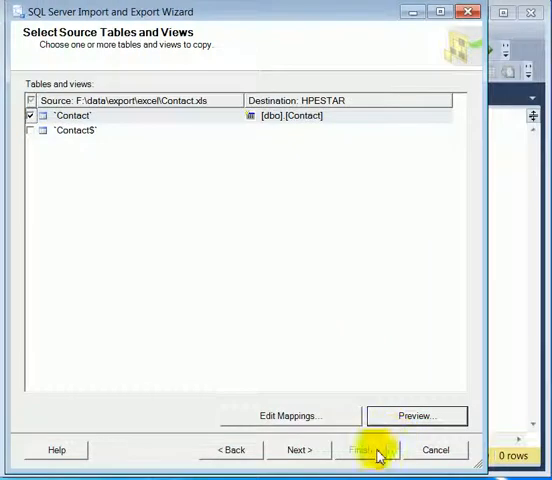
left_click(298, 448)
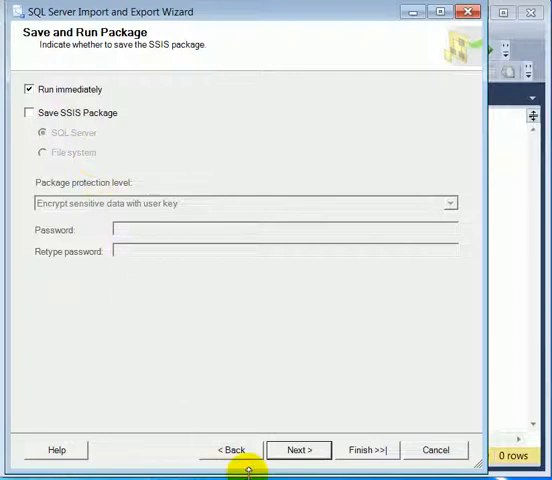
Run the import immediately, copying 19972 rows into dbo.Contact, and close the wizard.
left_click(296, 448)
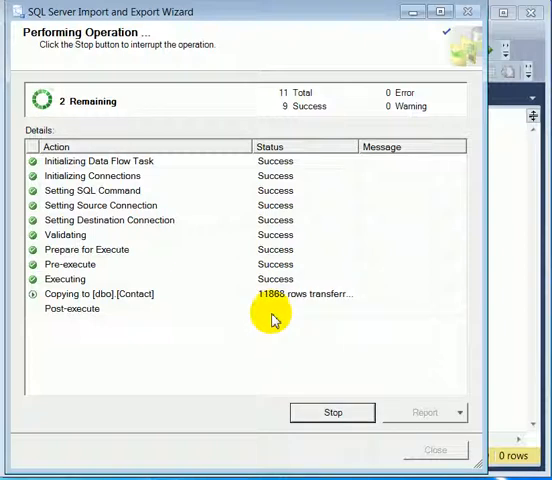
mouse_move(284, 328)
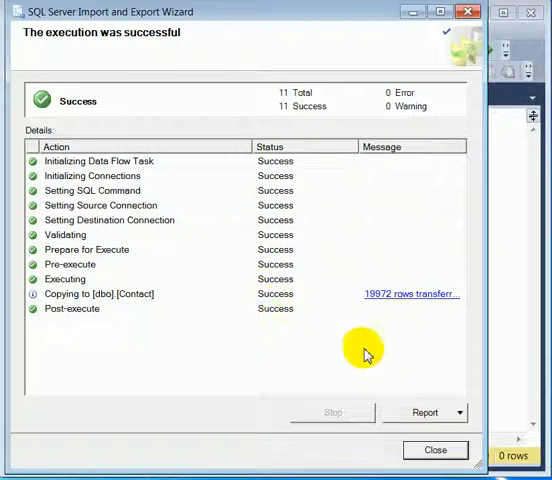
mouse_move(434, 450)
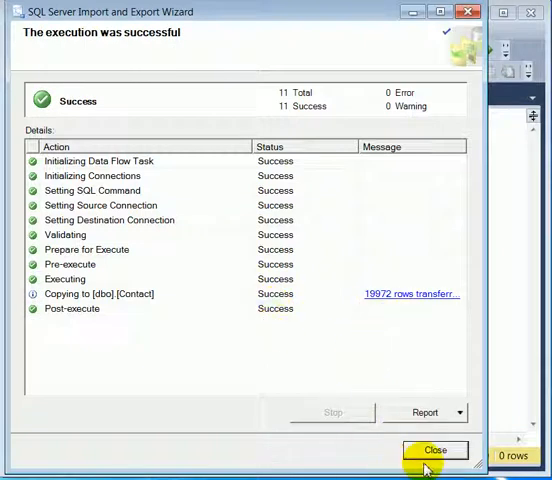
left_click(434, 450)
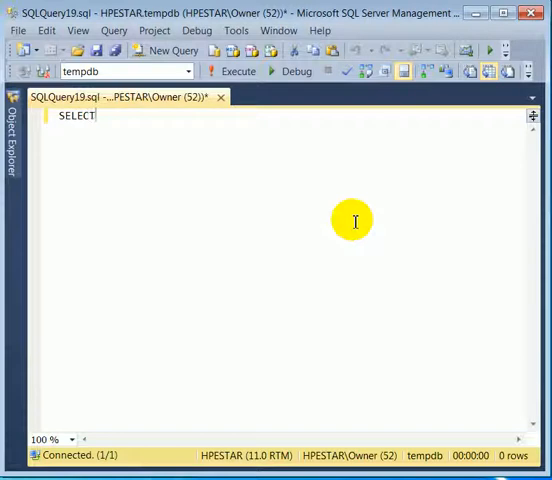
Execute SELECT * FROM Contact ORDER BY ContactID DESC; against tempdb.
type("* FROM C")
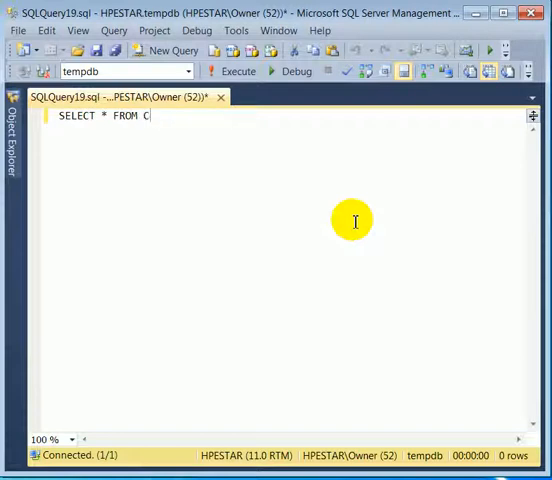
type("ontact ORDER BY C")
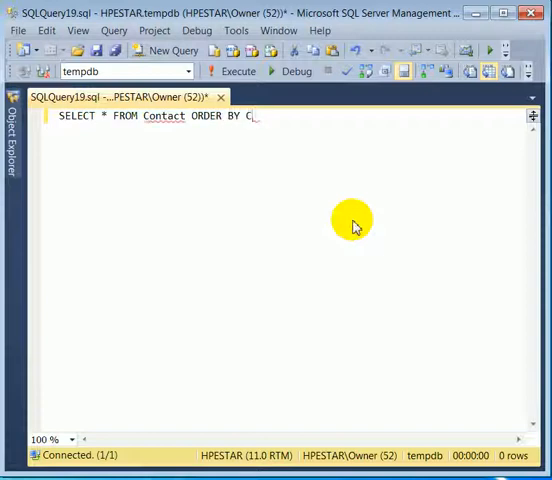
type("ontactID")
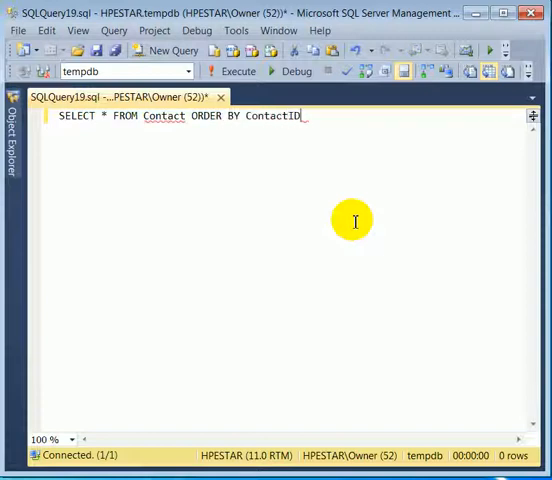
type("DE")
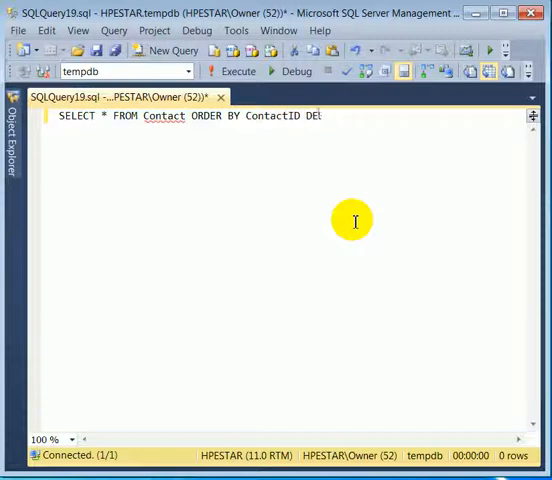
type("SC;")
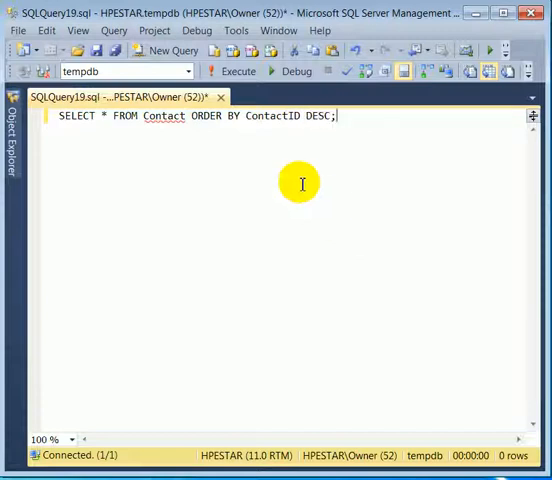
left_click(232, 72)
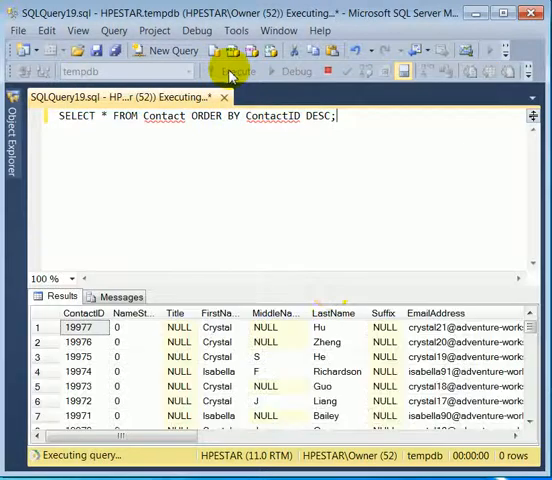